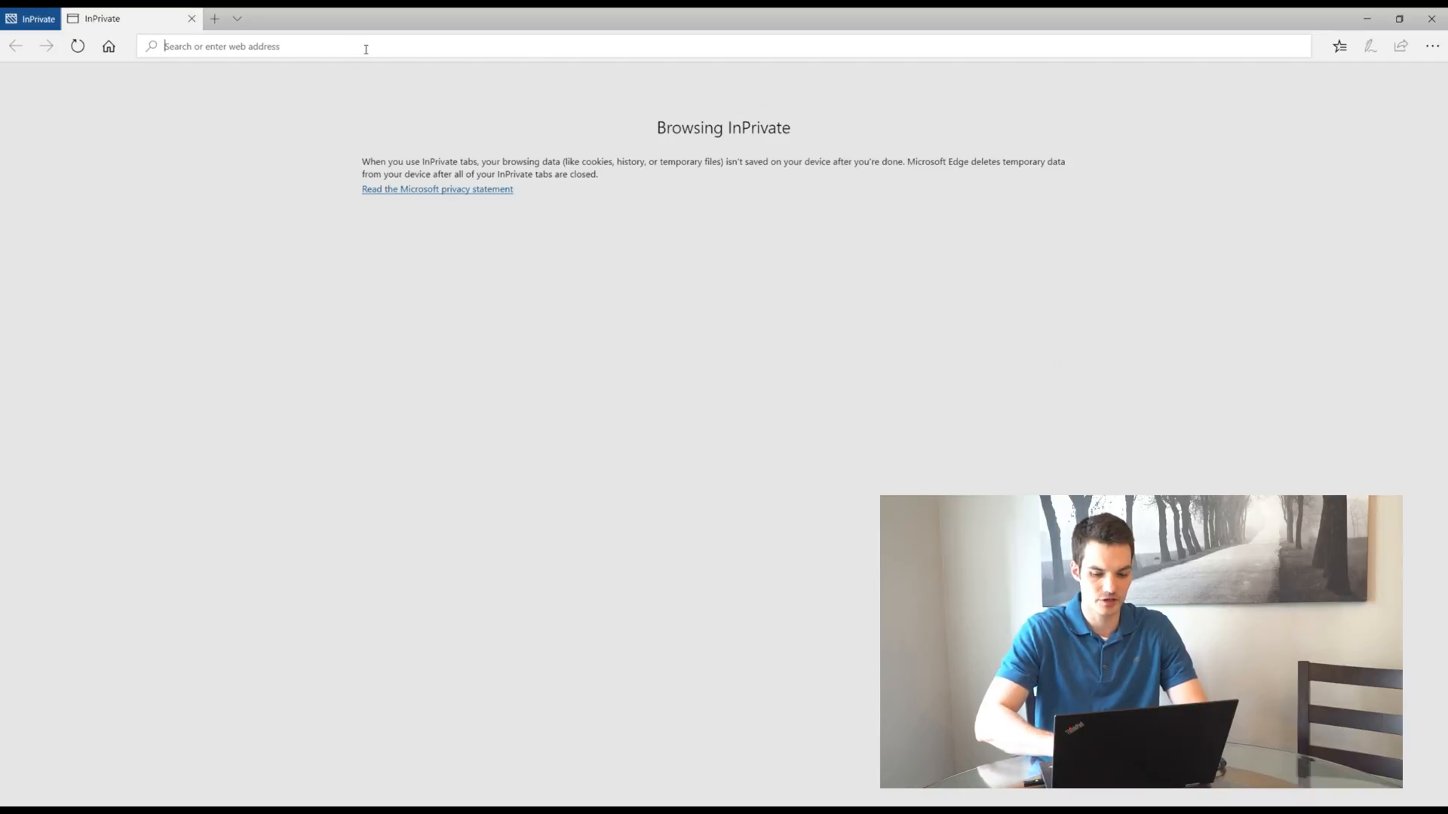
Navigate the InPrivate Edge window to office.com
text(office.com/)
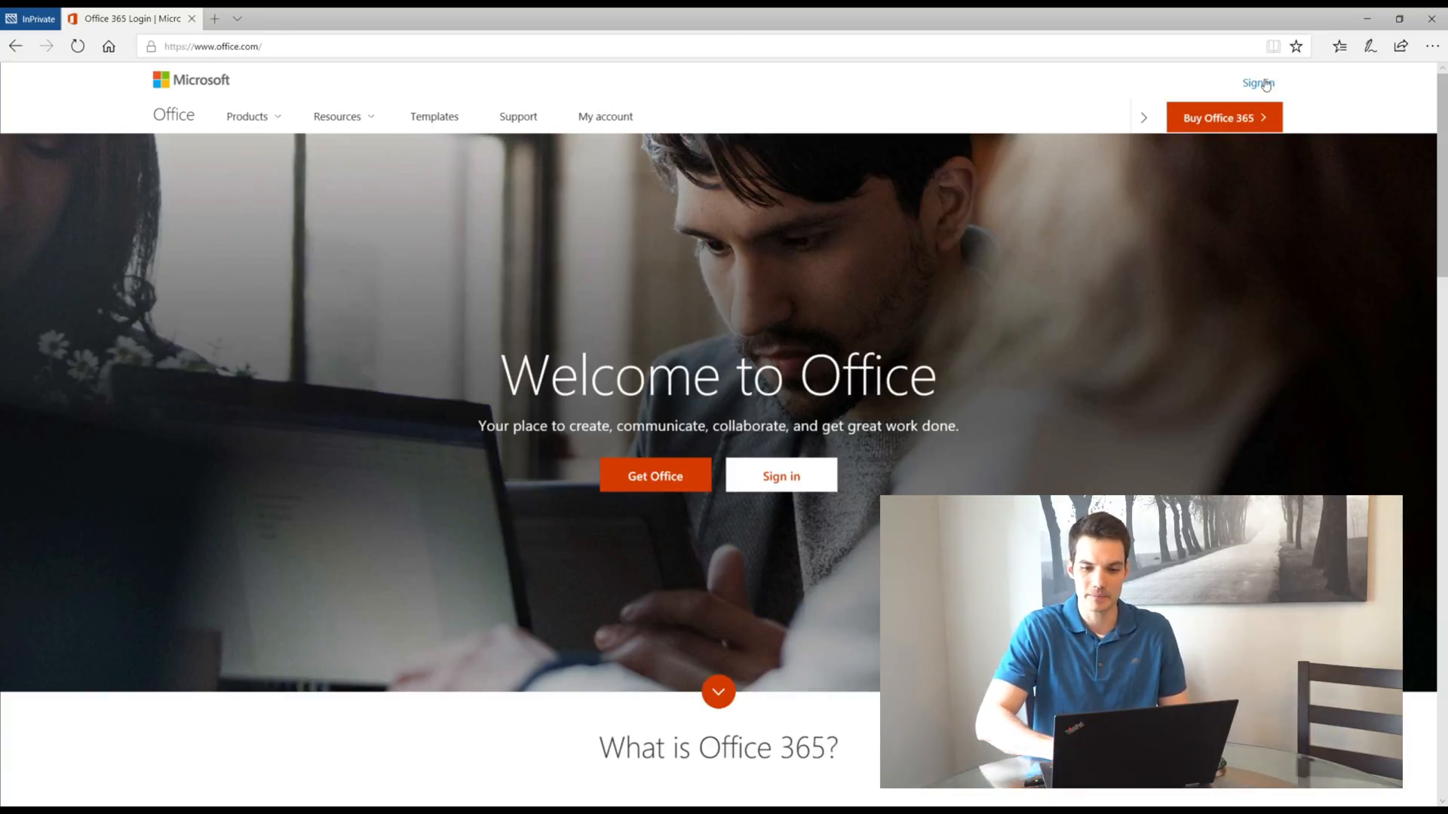
Start Sign in from the Office welcome page to reach the Microsoft sign-in form
click(1258, 83)
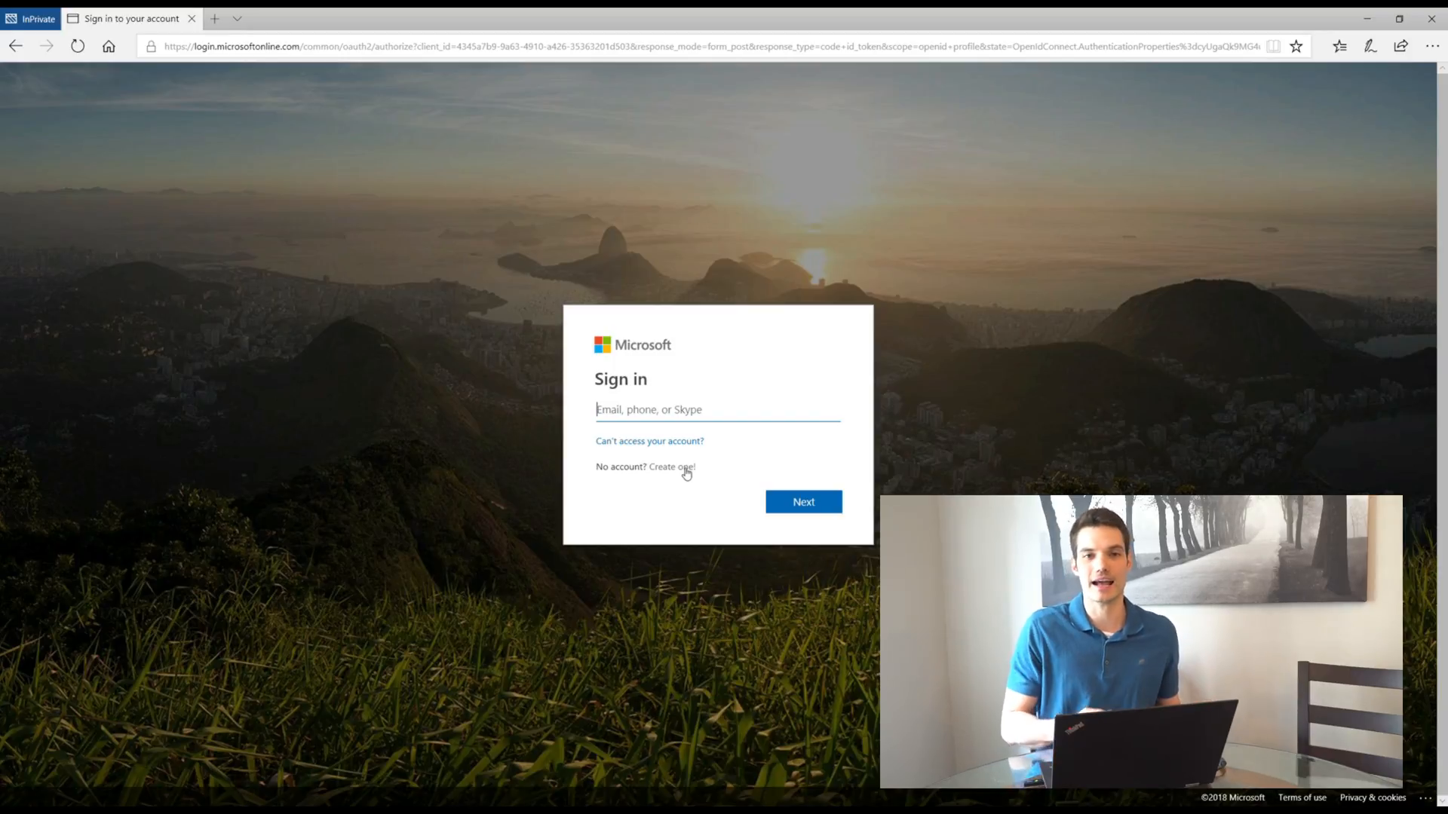
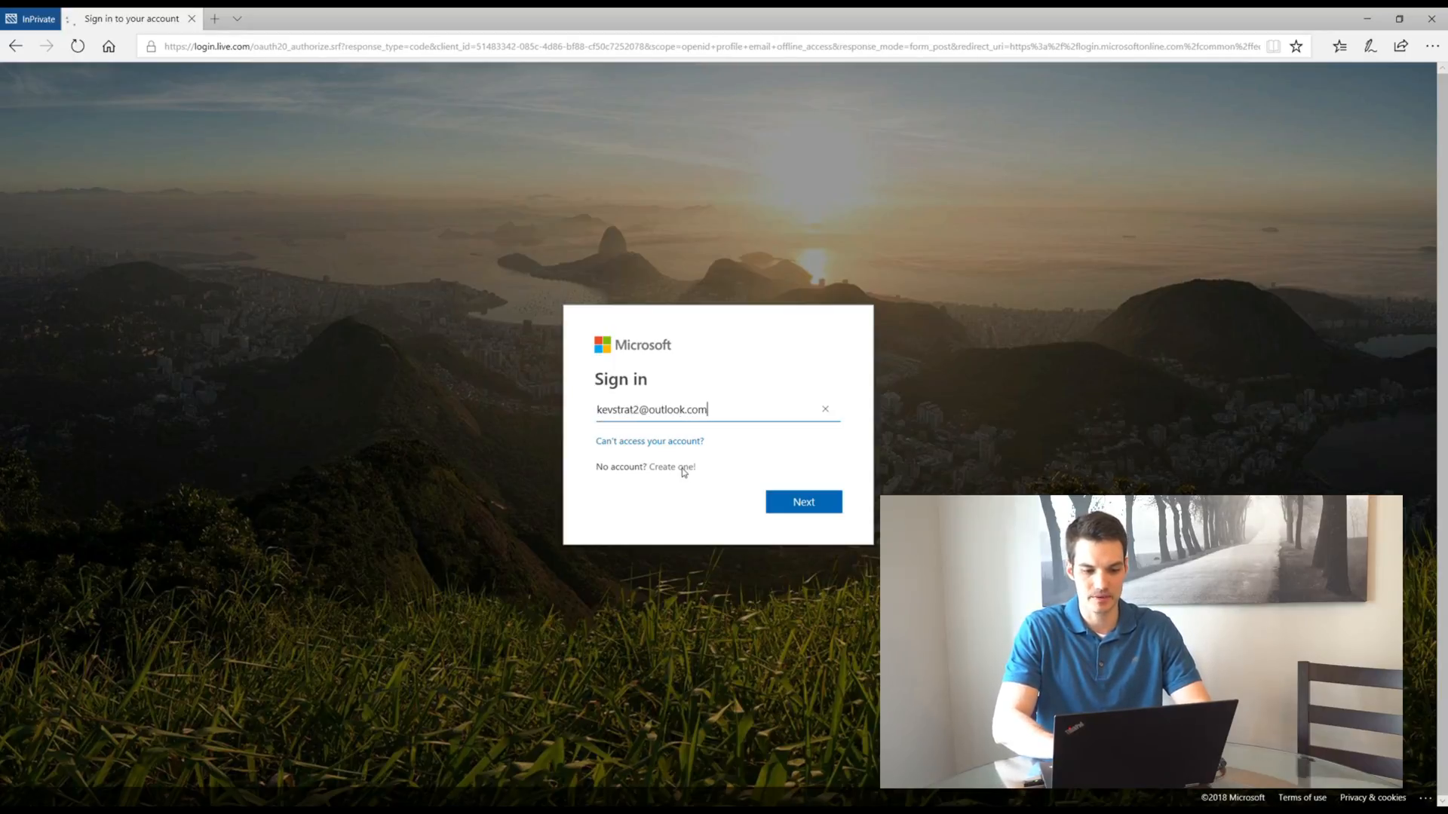
Sign in with the Microsoft account email and password, keeping the account signed in
click(800, 501)
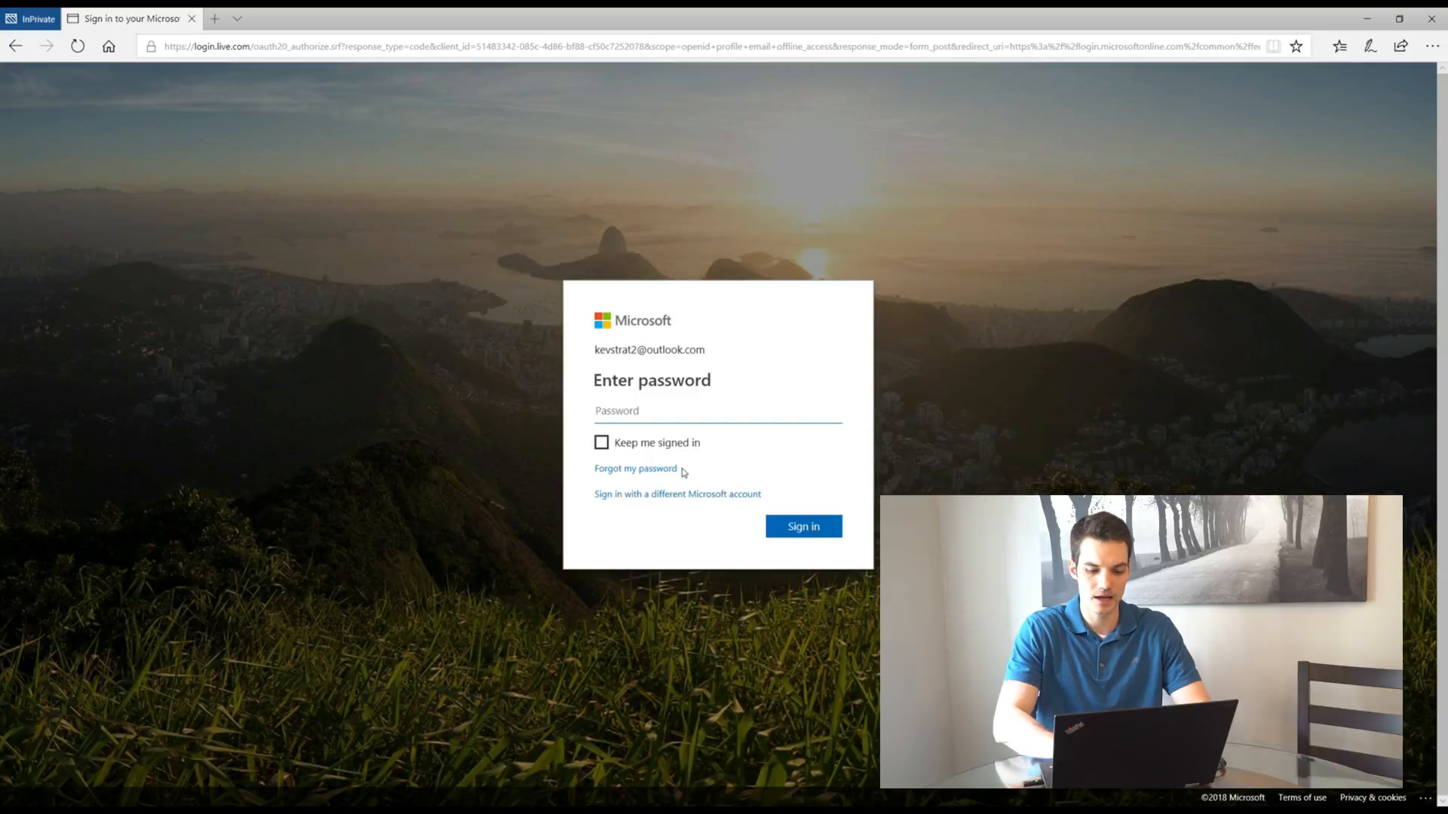
text(password)
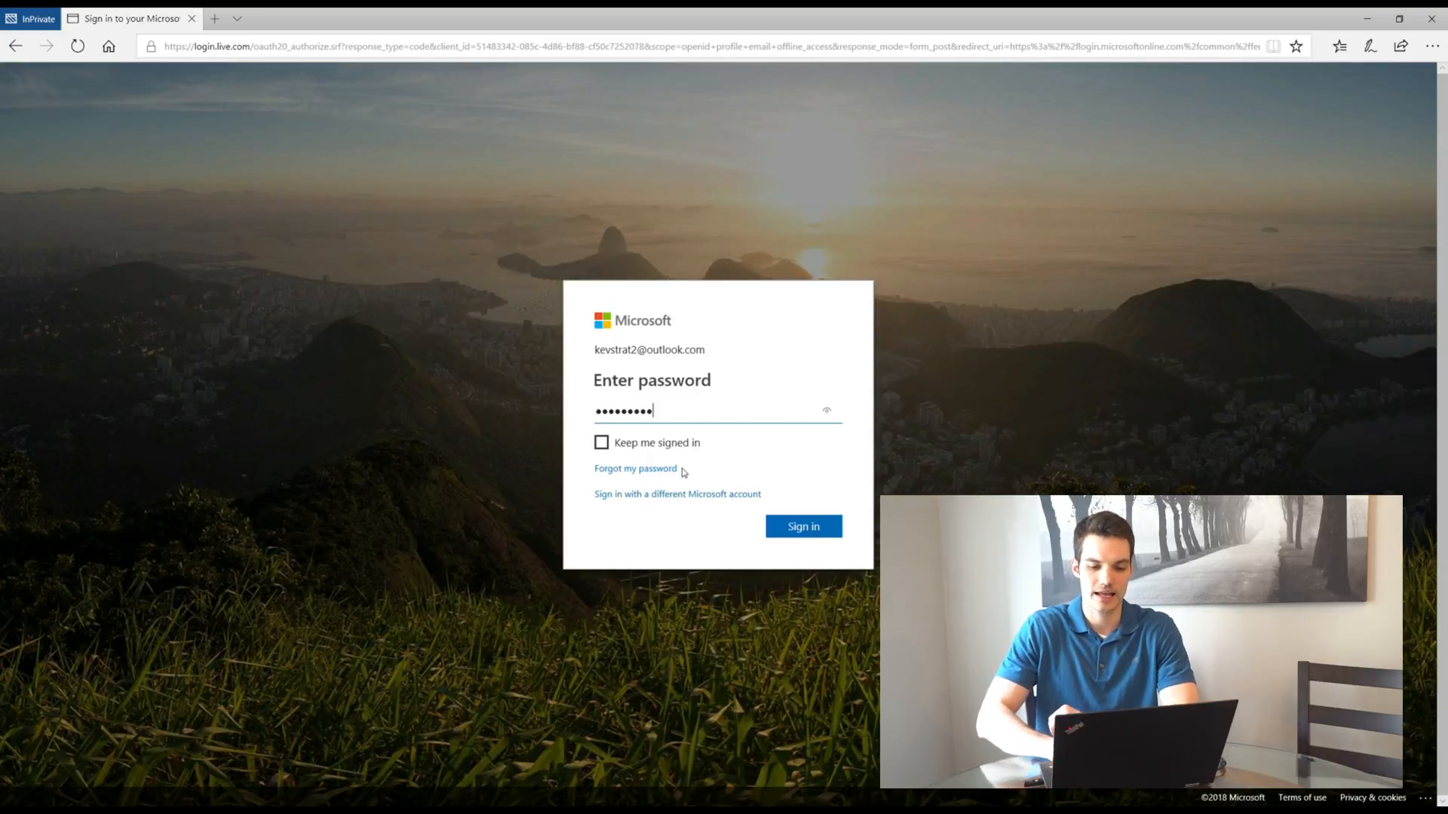
click(602, 442)
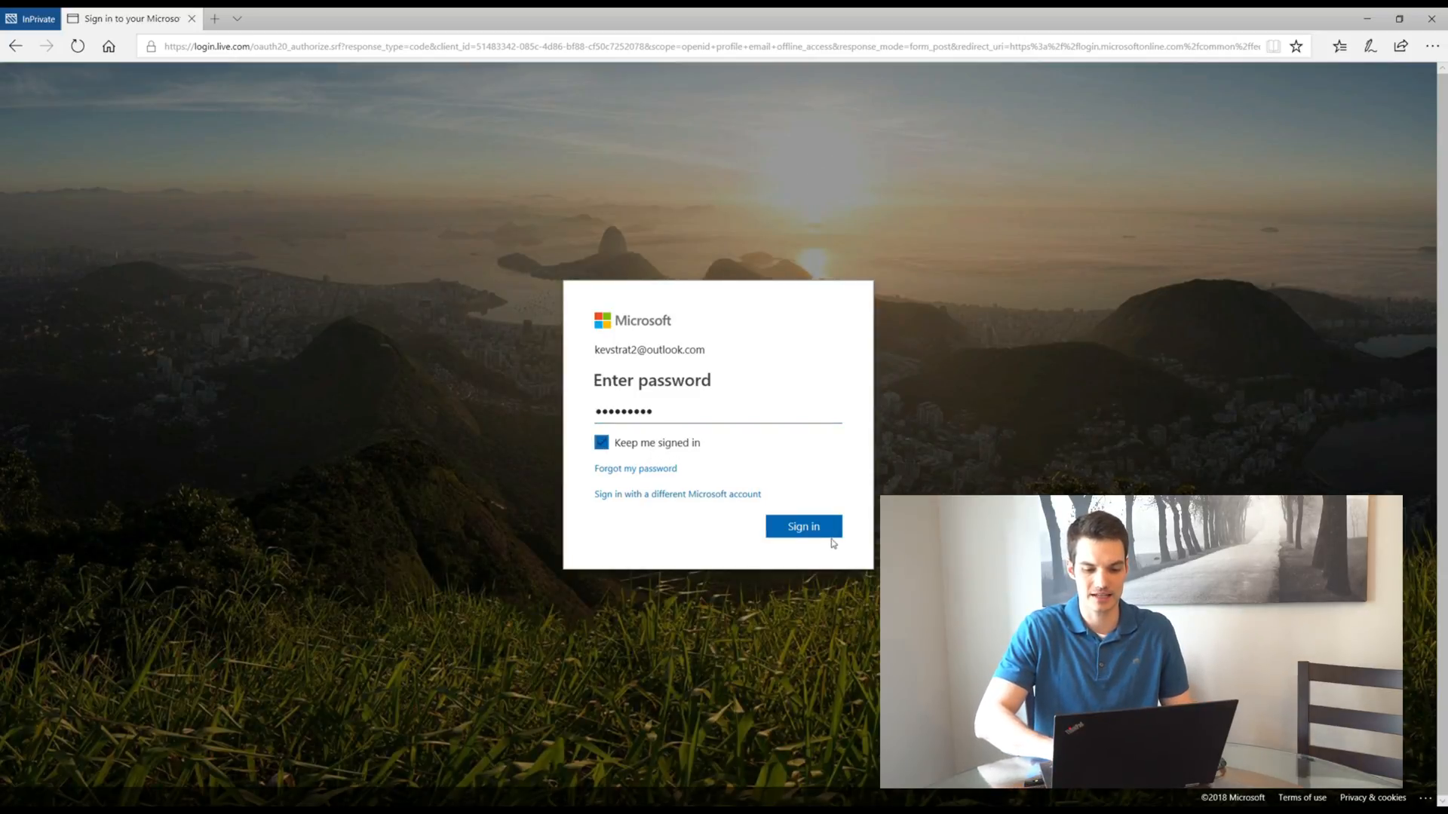
click(801, 526)
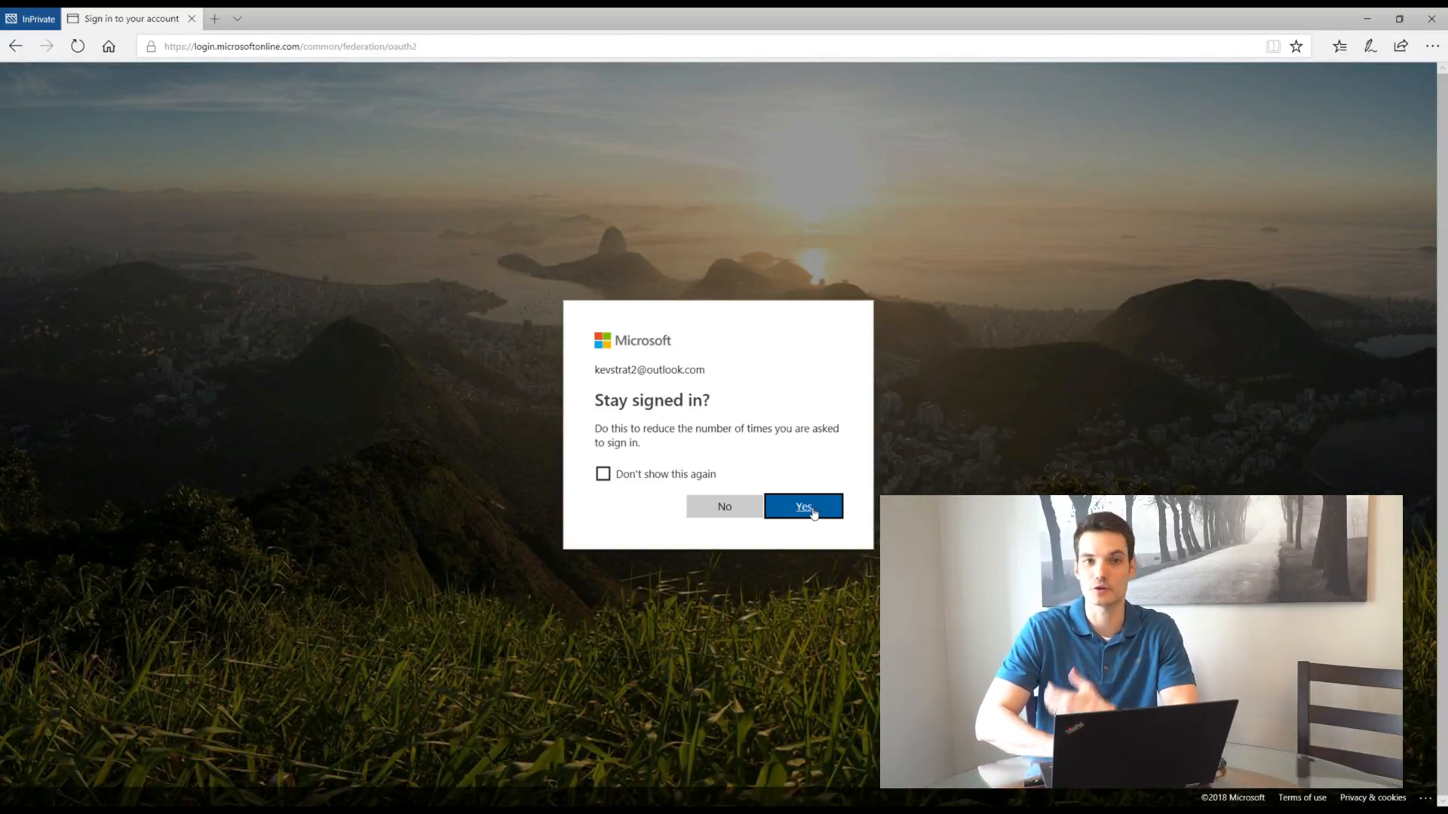
click(802, 506)
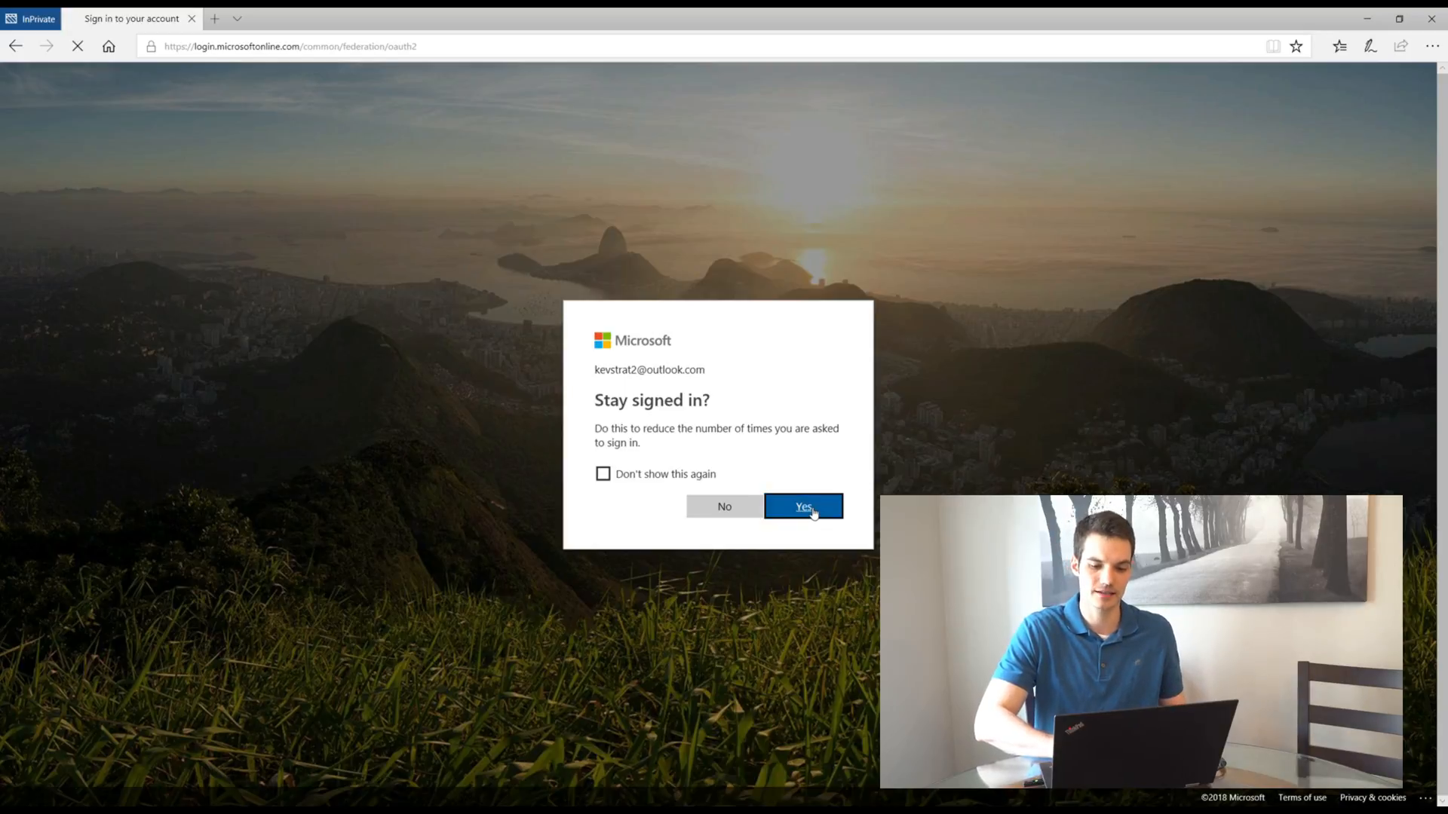
click(802, 506)
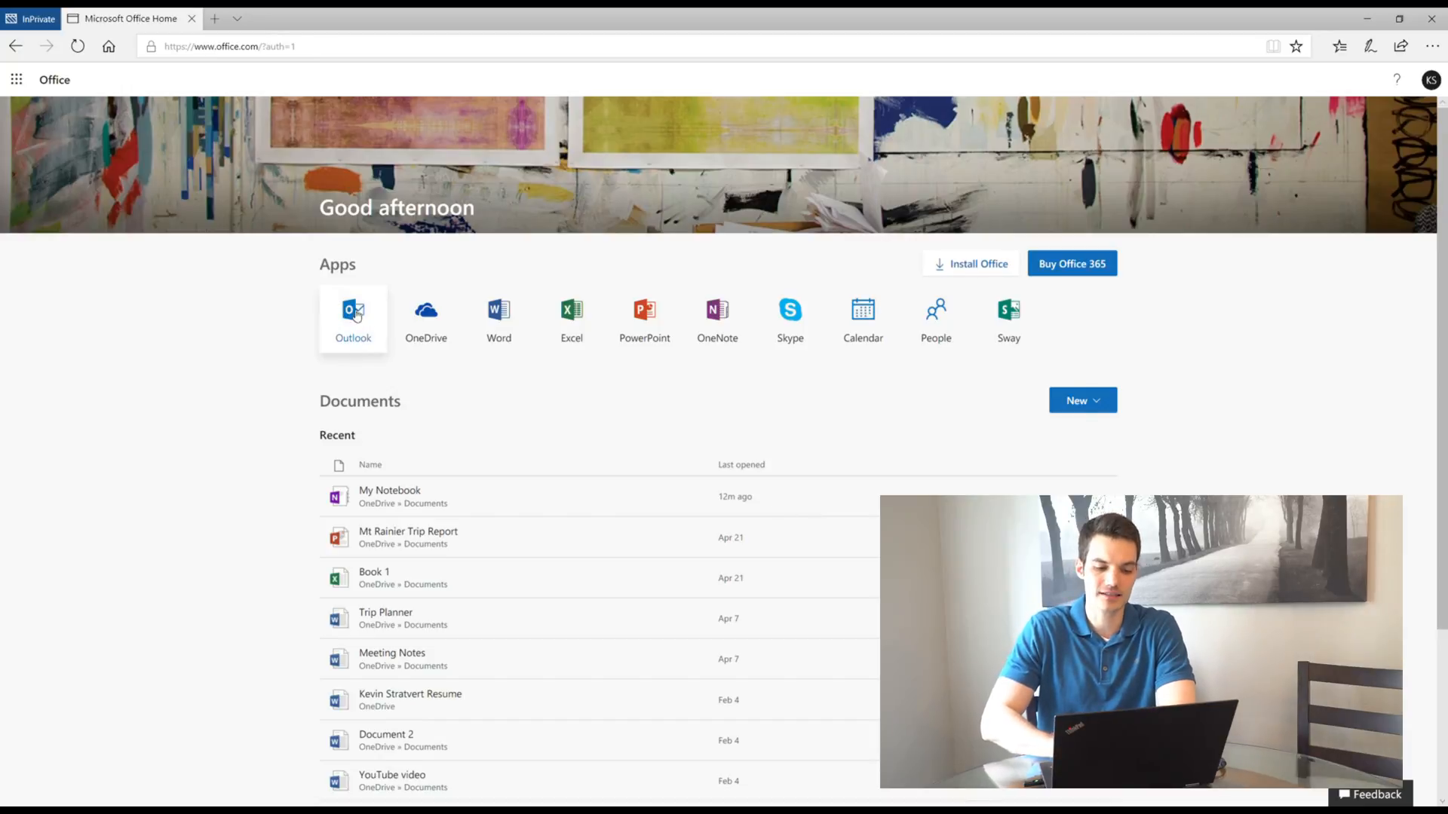
mouse_move(789, 318)
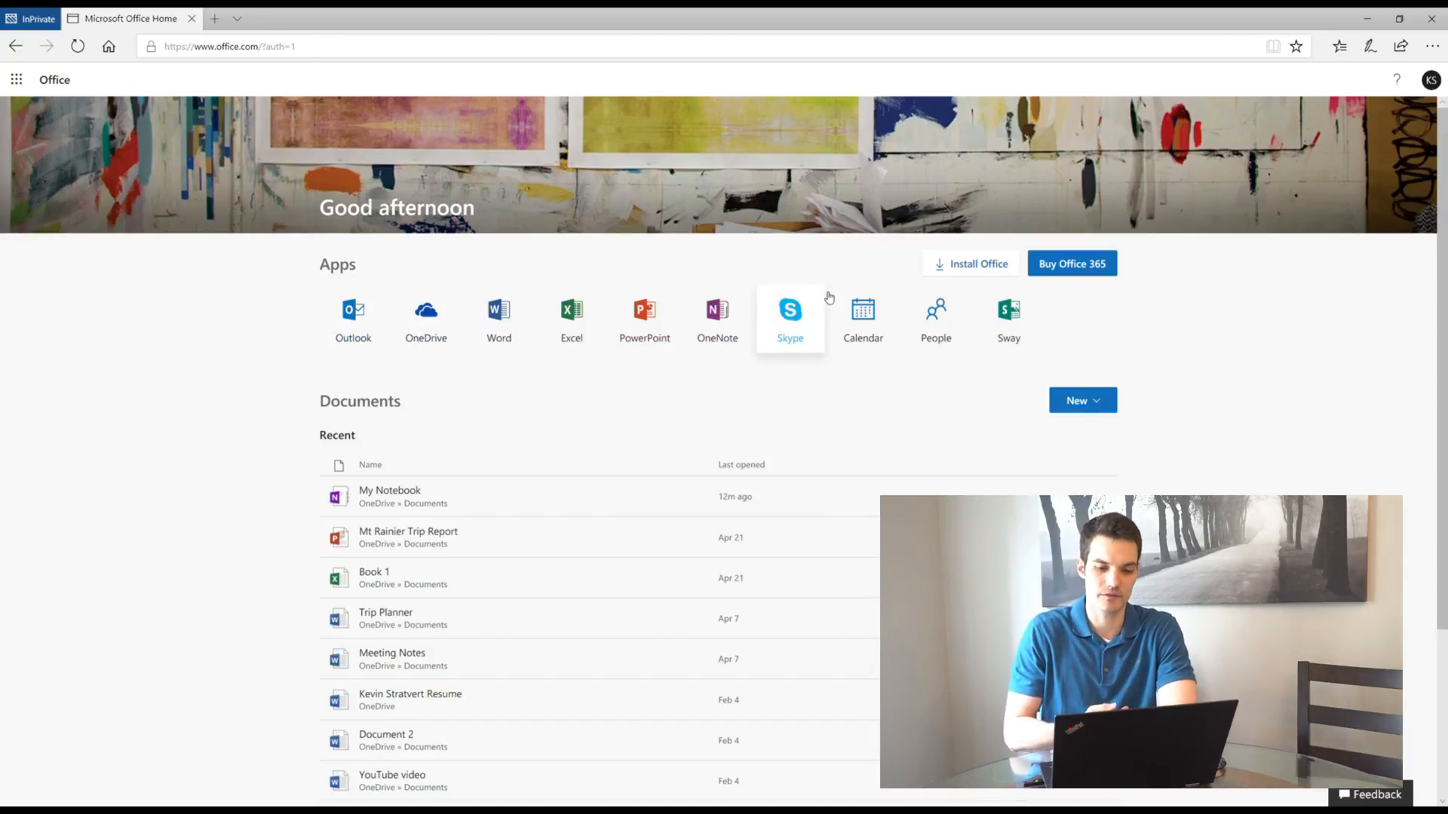
mouse_move(799, 312)
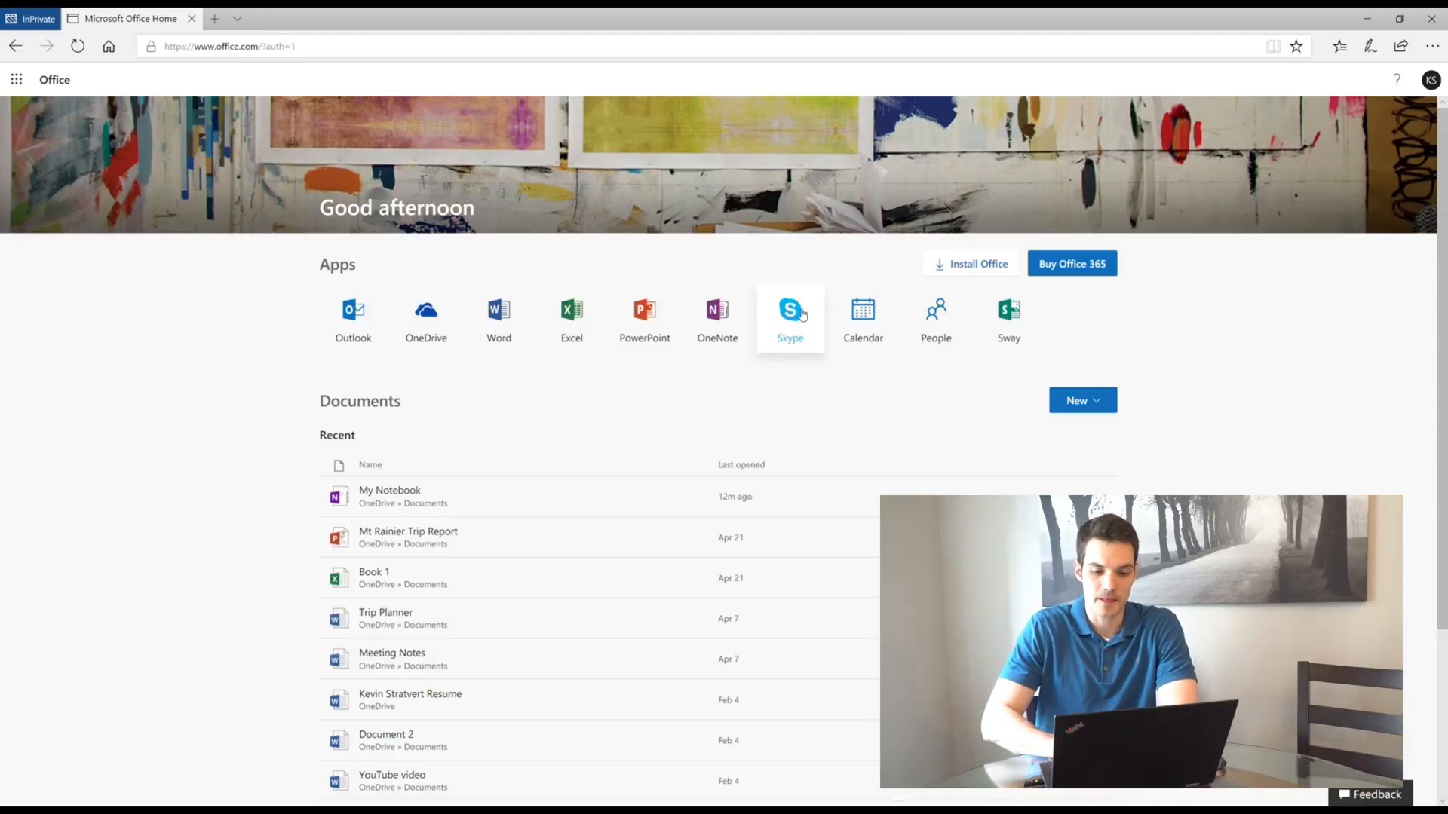
mouse_move(718, 318)
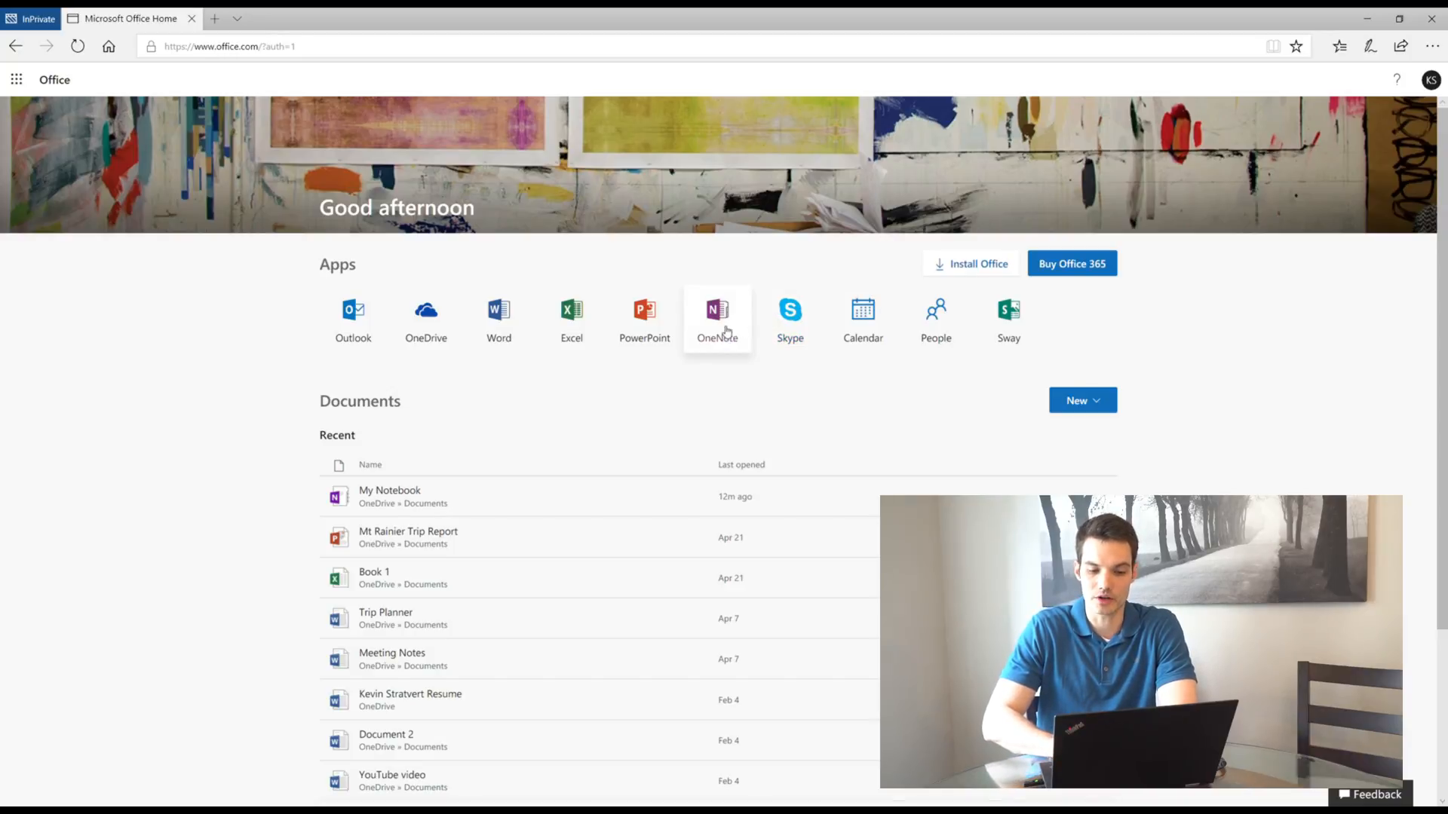
Review the Recent documents list on the Office home, then launch OneNote
scroll(down, 3)
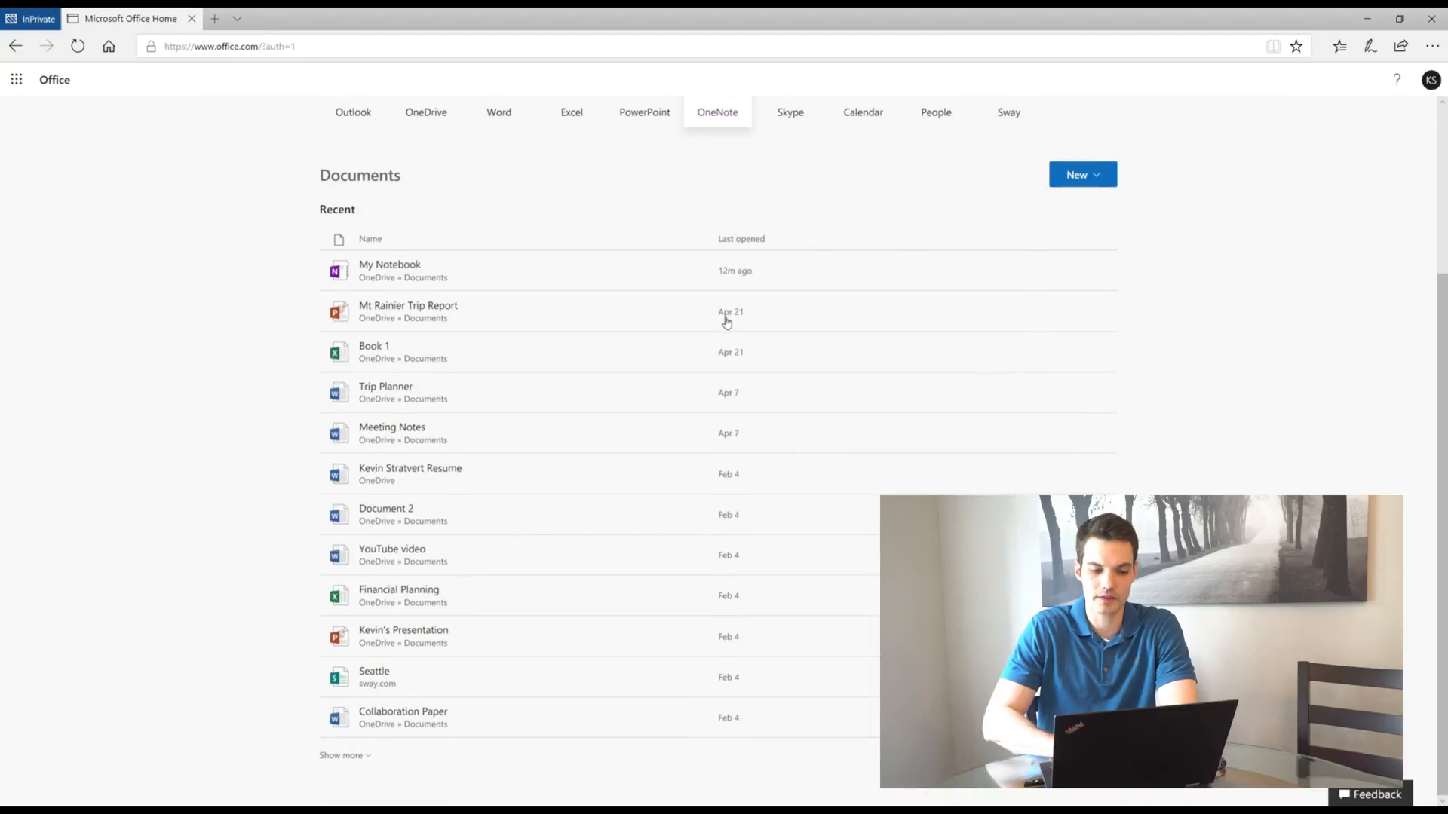
mouse_move(534, 555)
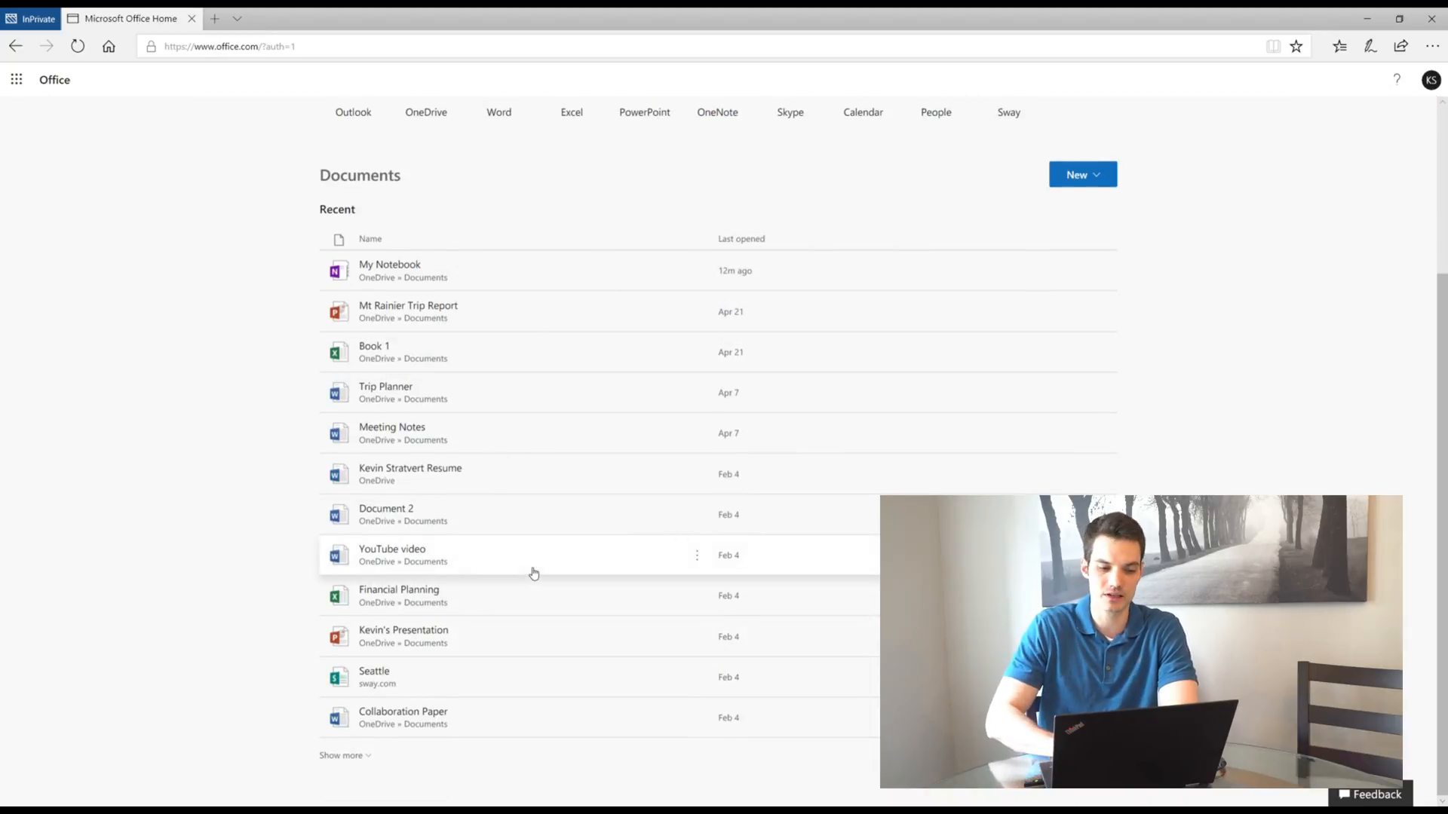
mouse_move(461, 282)
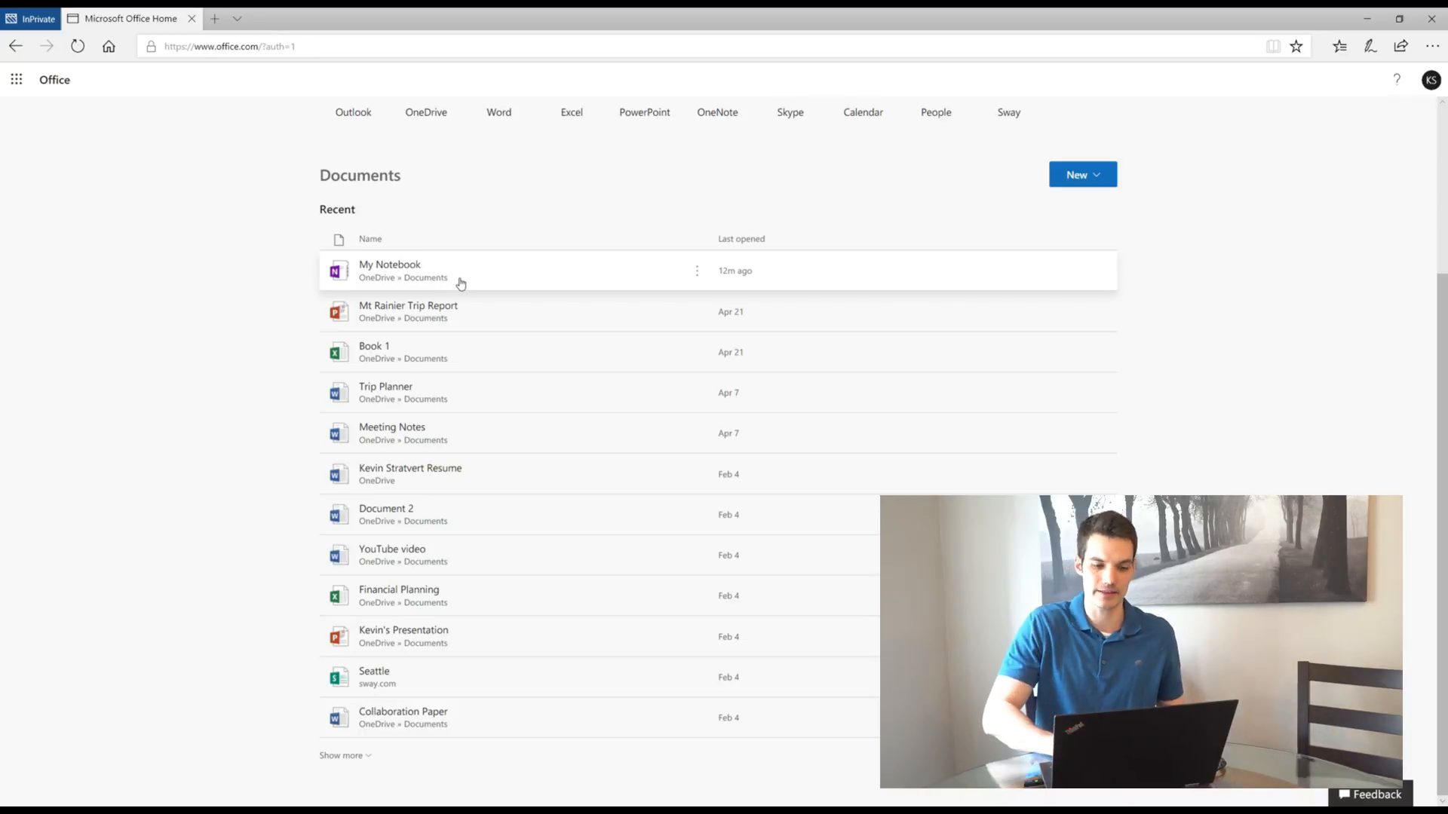
scroll(up, 3)
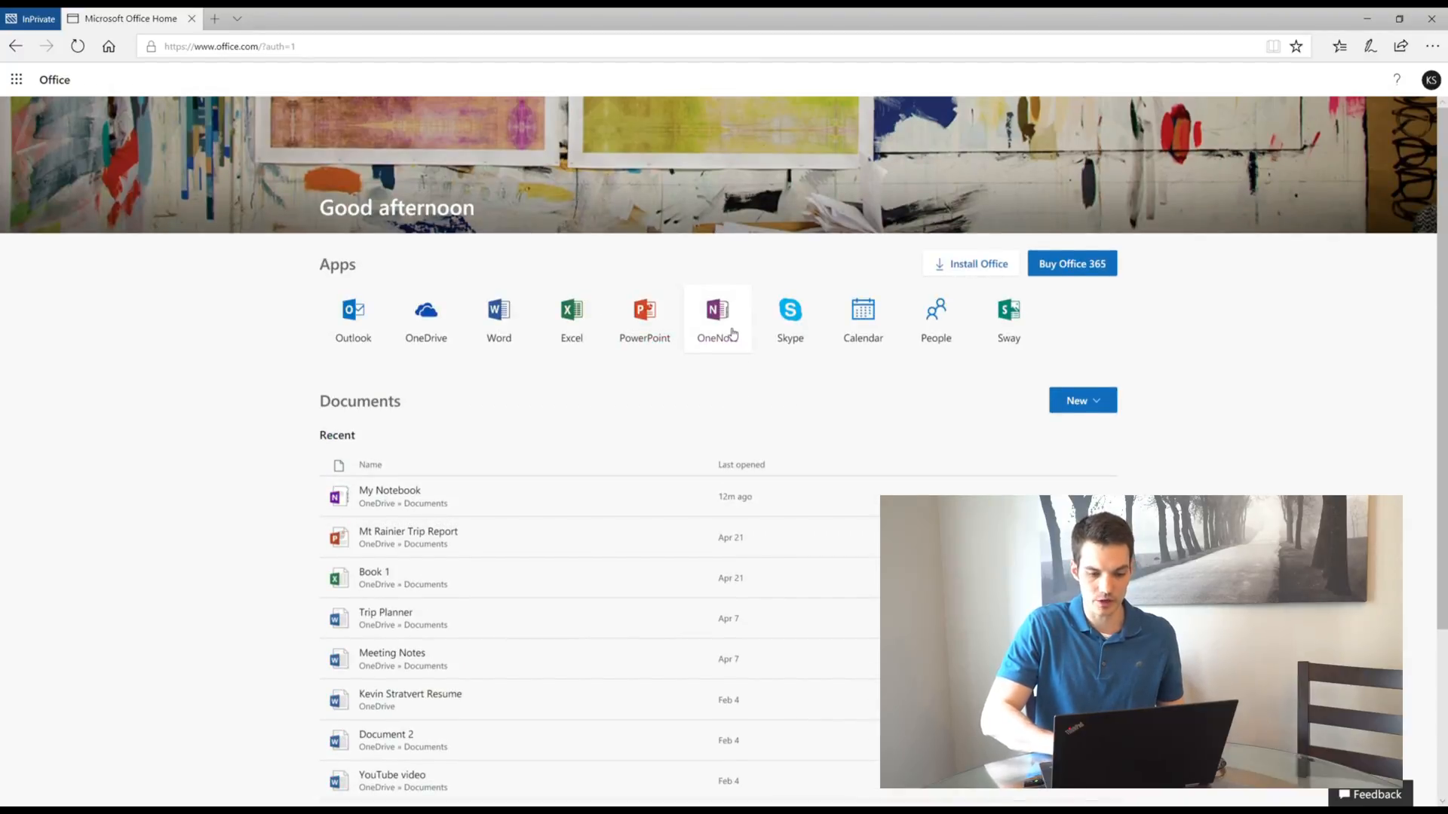
click(215, 19)
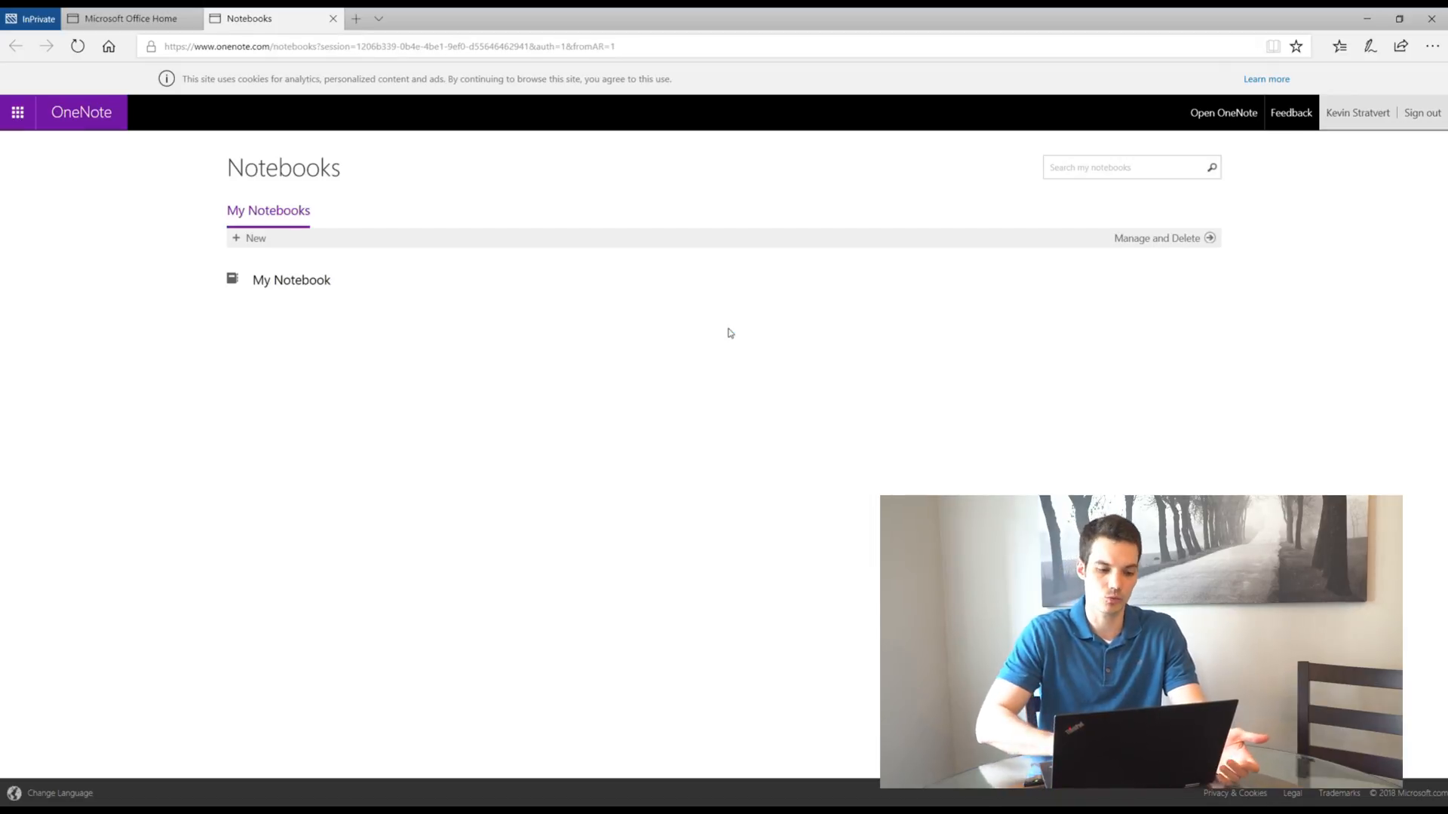
mouse_move(292, 281)
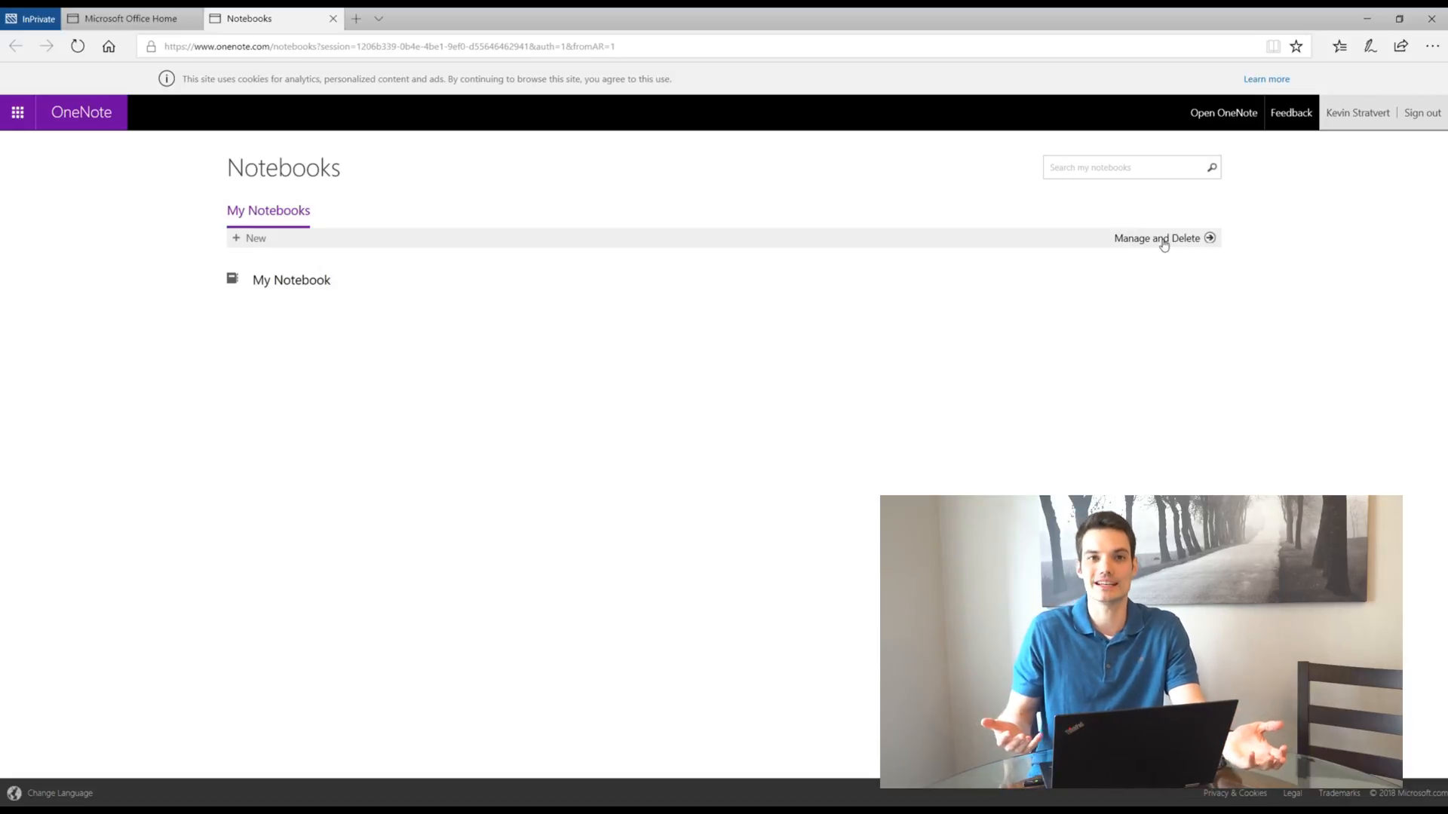
mouse_move(242, 298)
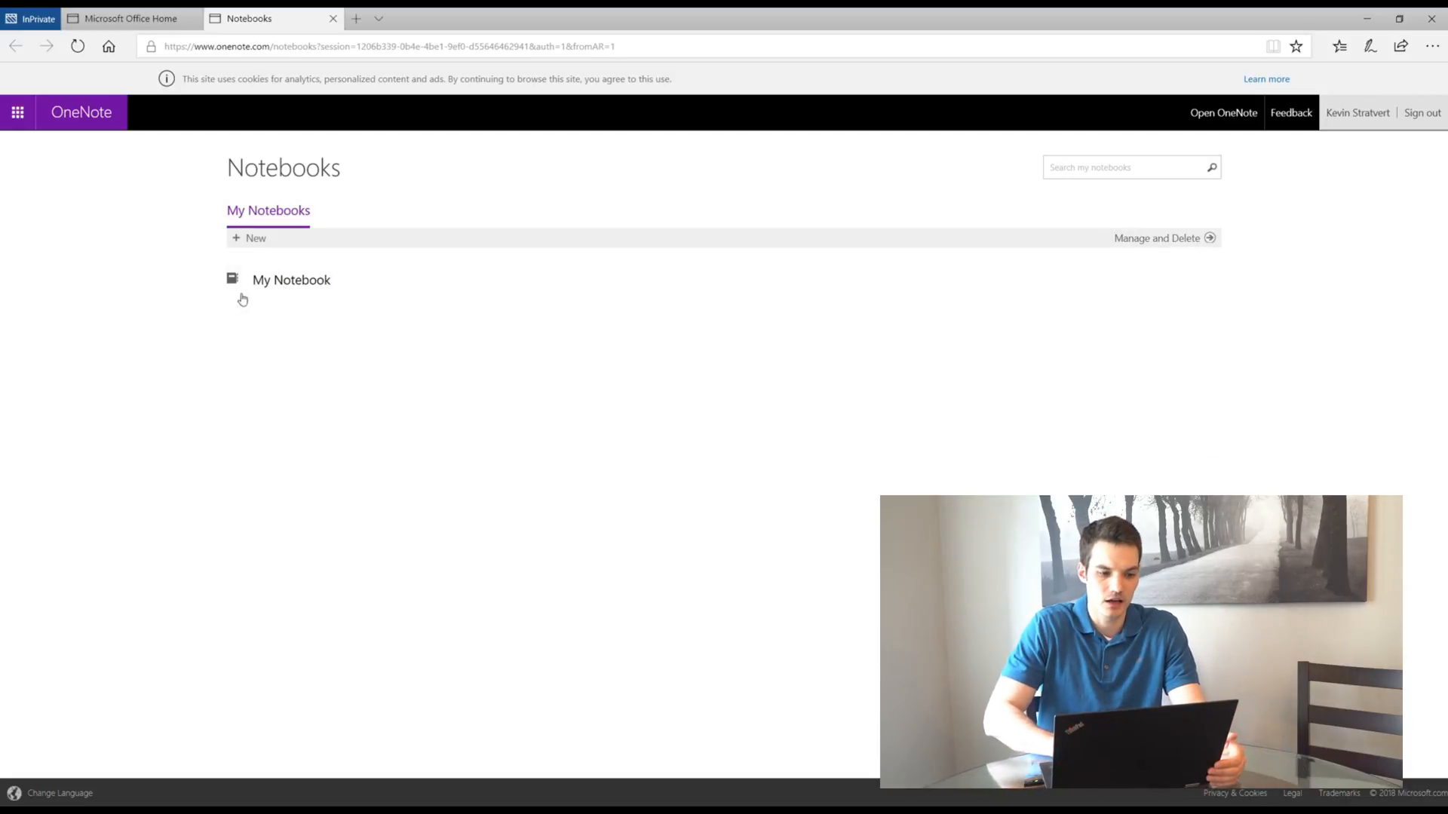
Choose My Notebook from the OneNote Notebooks list
click(291, 280)
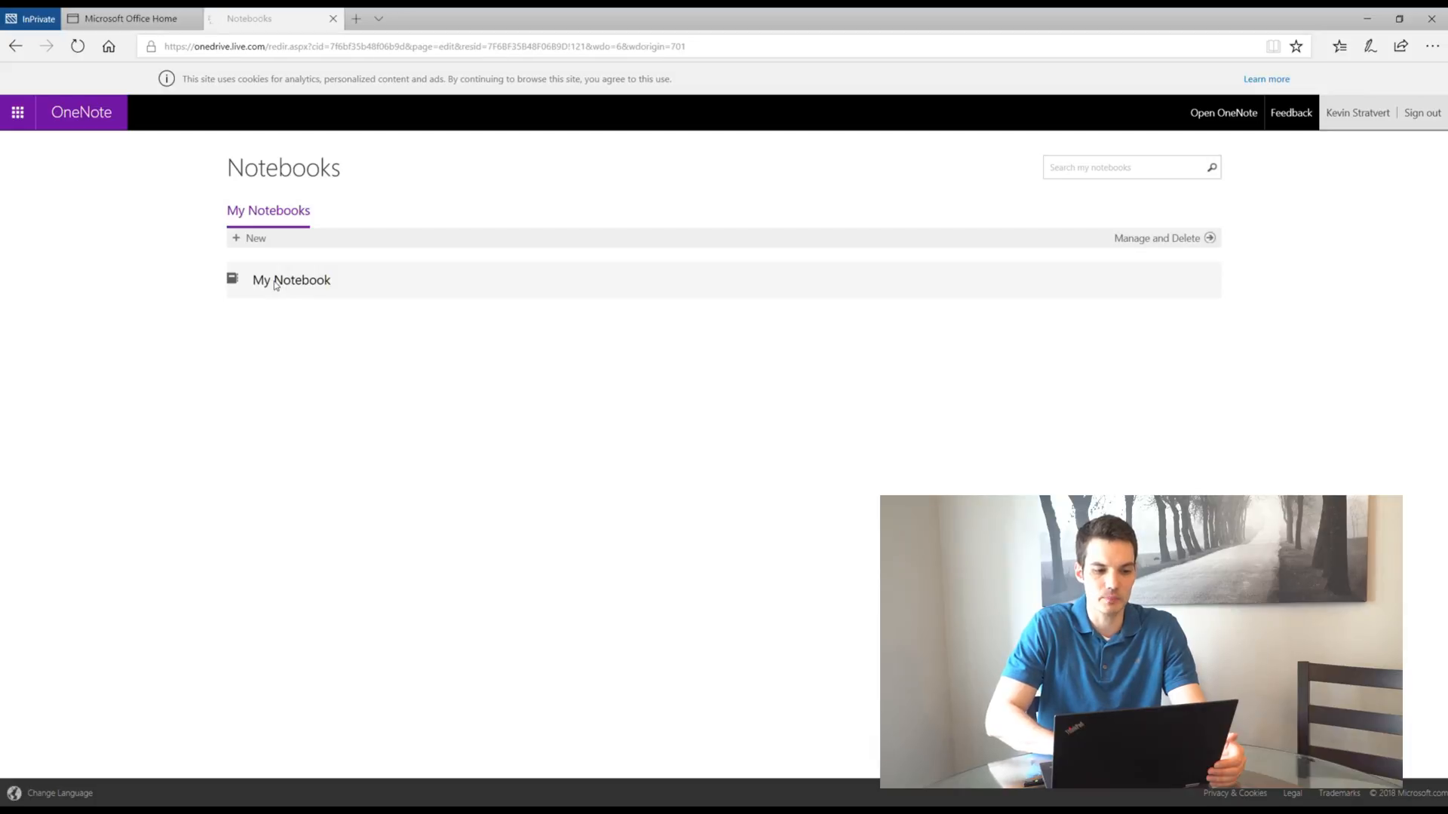
Title the Quick Notes page 'Test content' and add 'Test' as body text
click(291, 281)
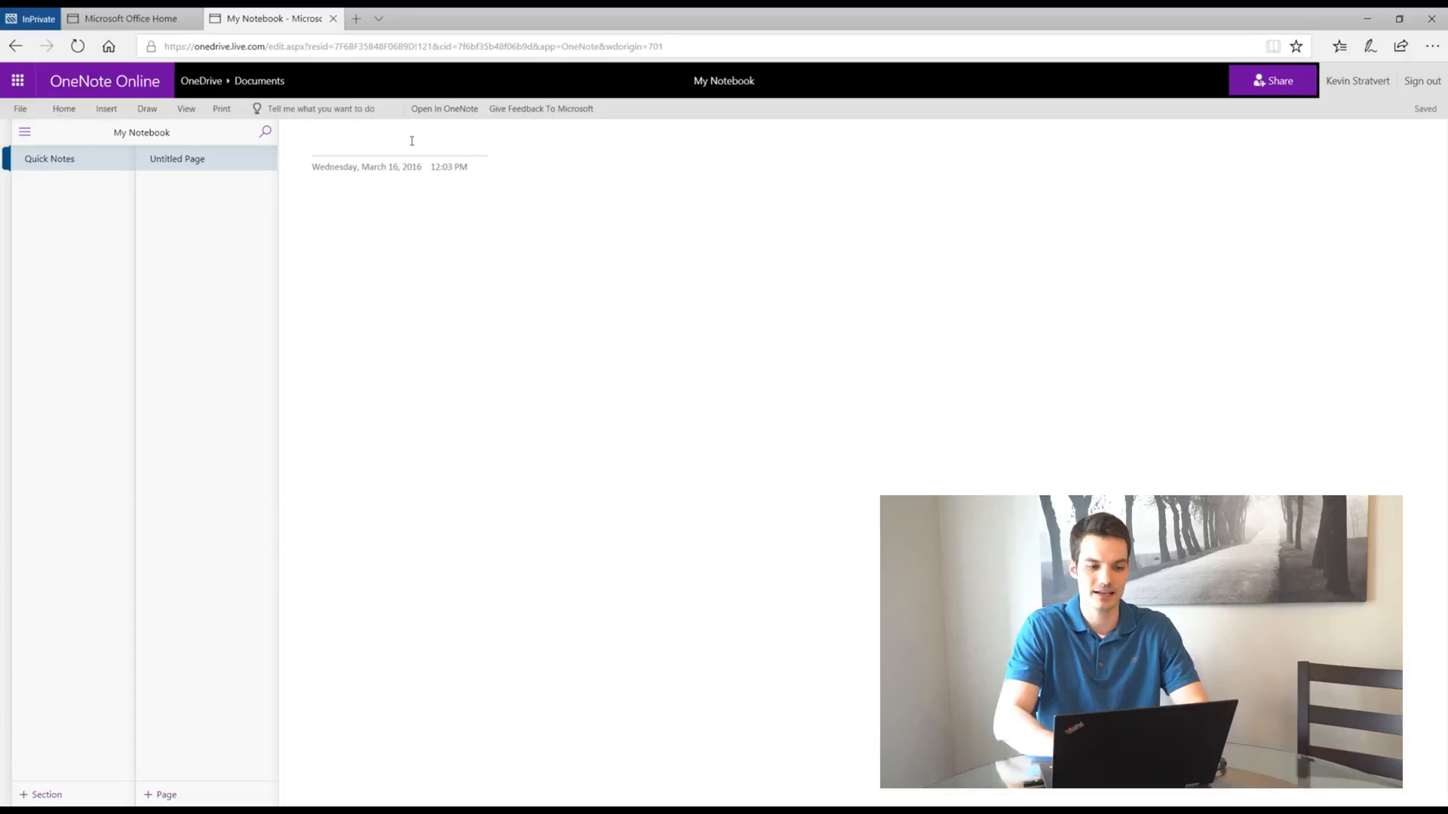
text(Test content)
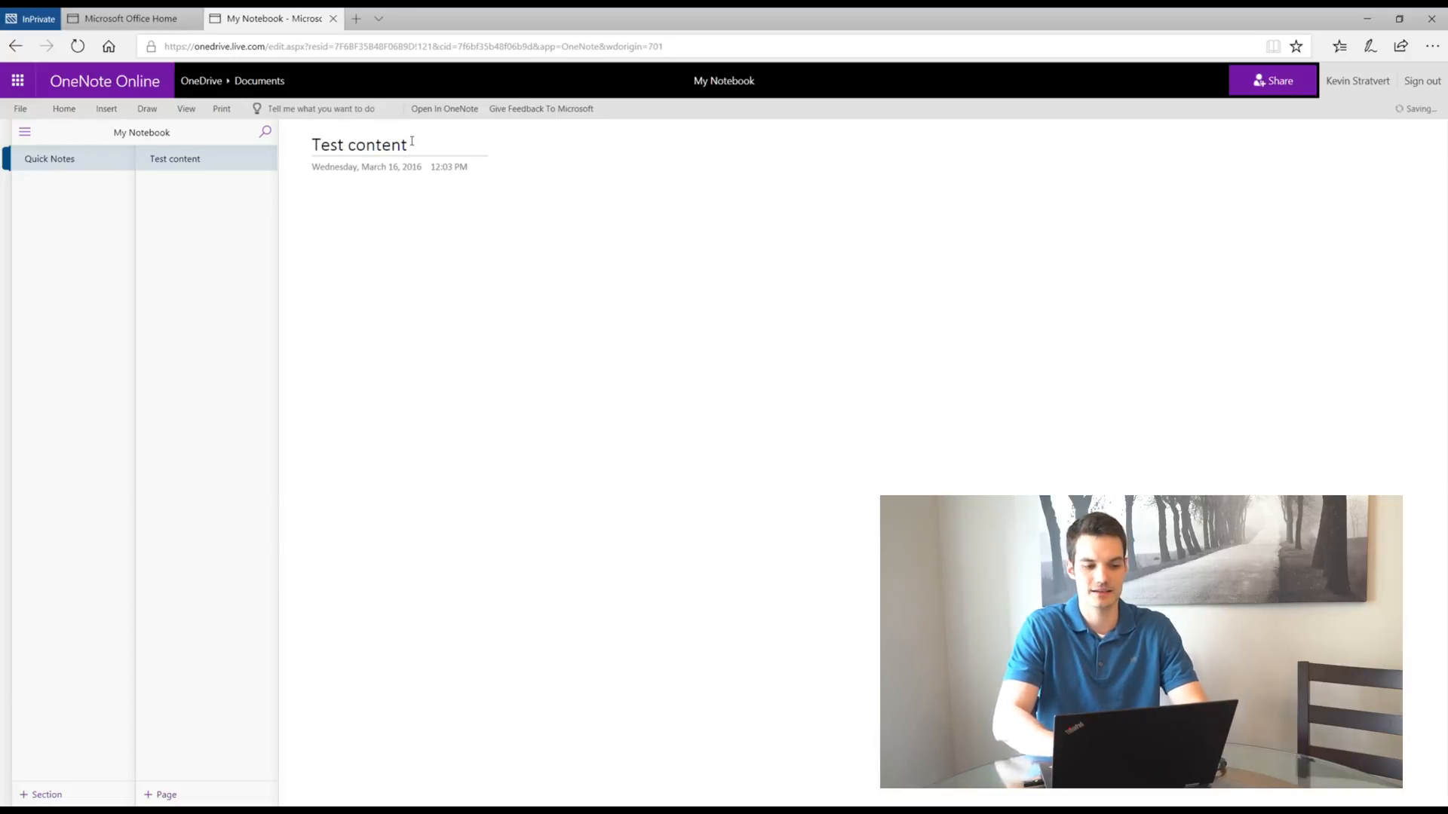
text(Test)
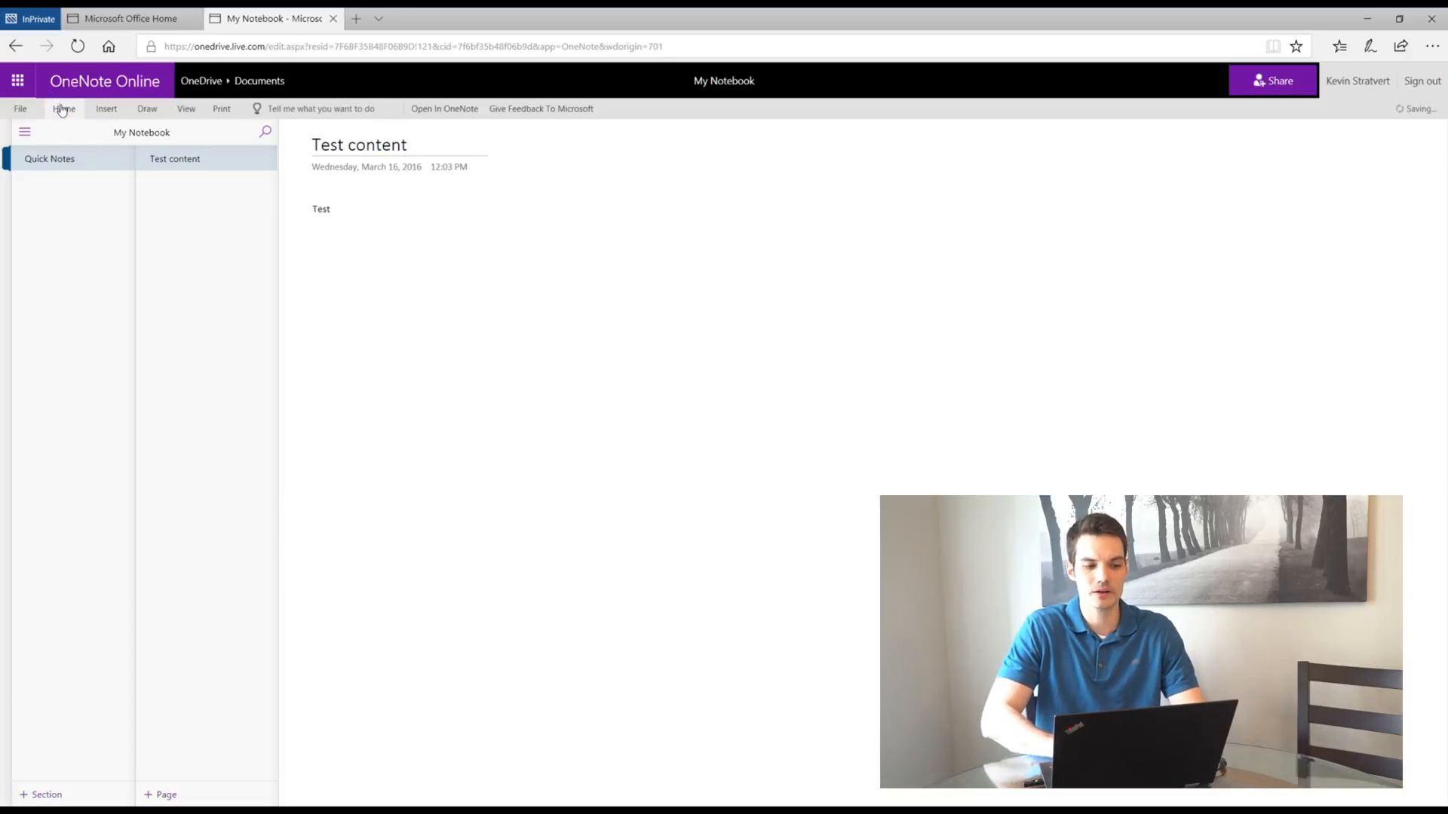
Browse the Home, Insert and Draw ribbon command sets in turn
click(63, 109)
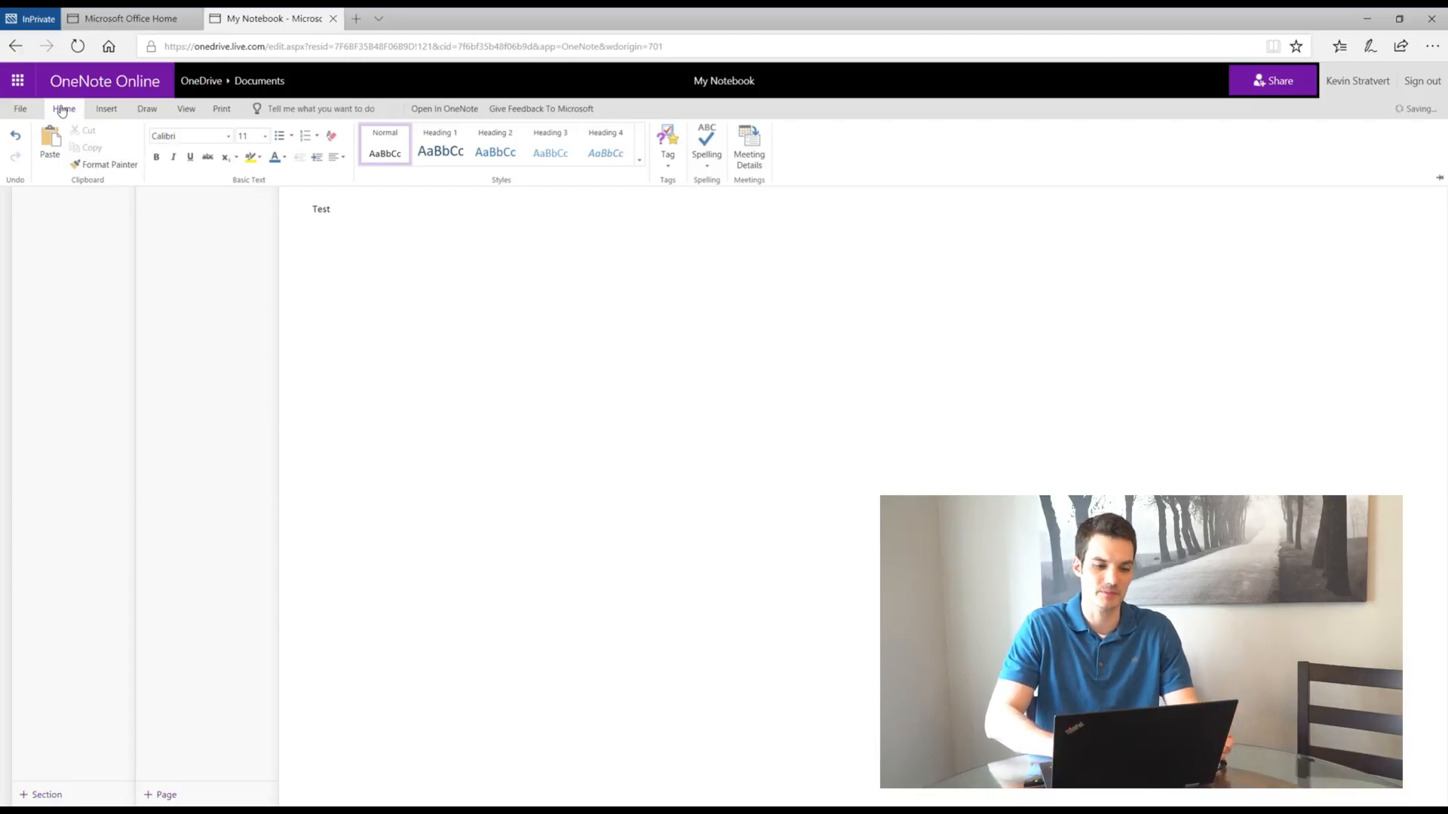
mouse_move(106, 108)
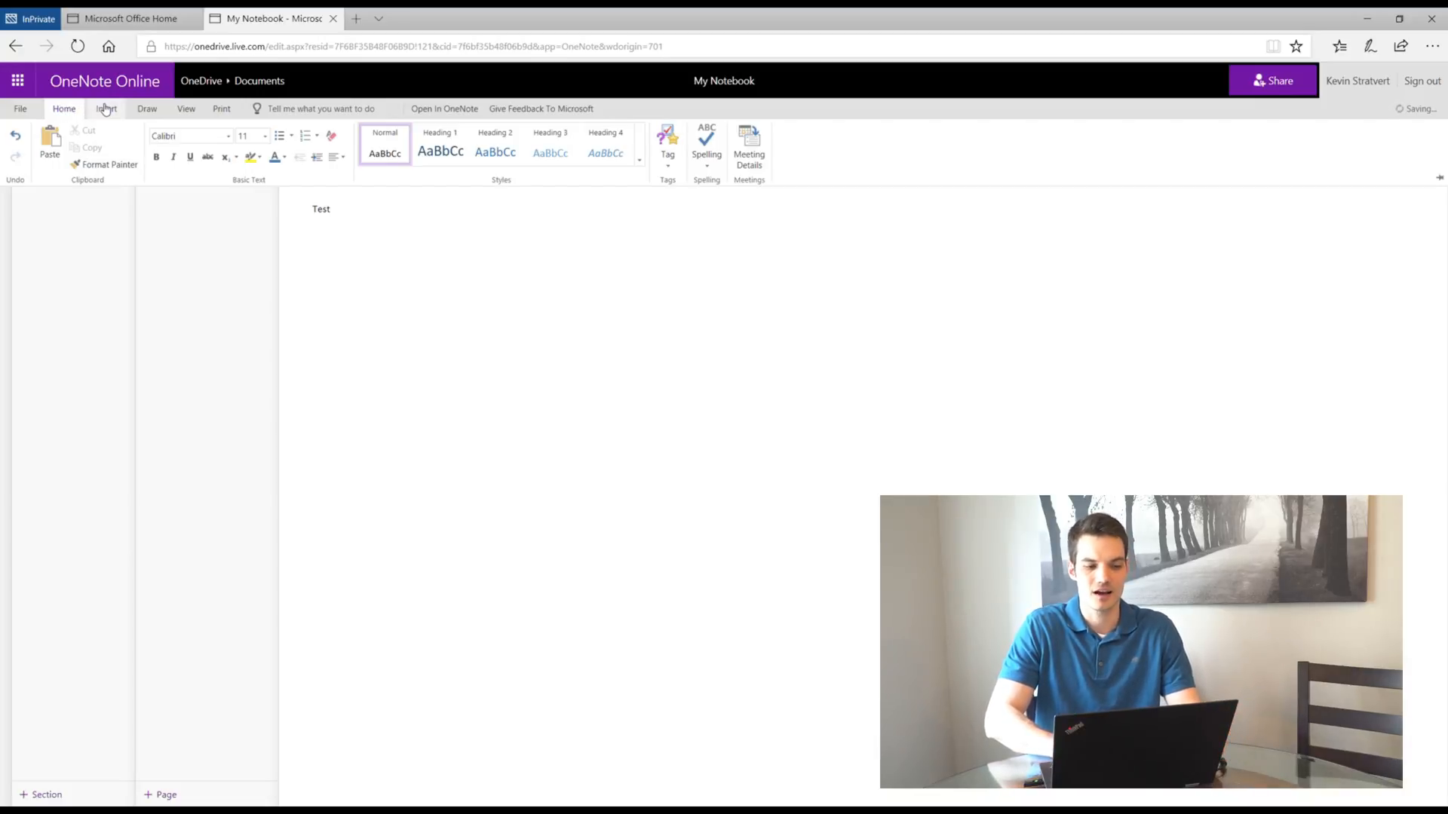
click(105, 108)
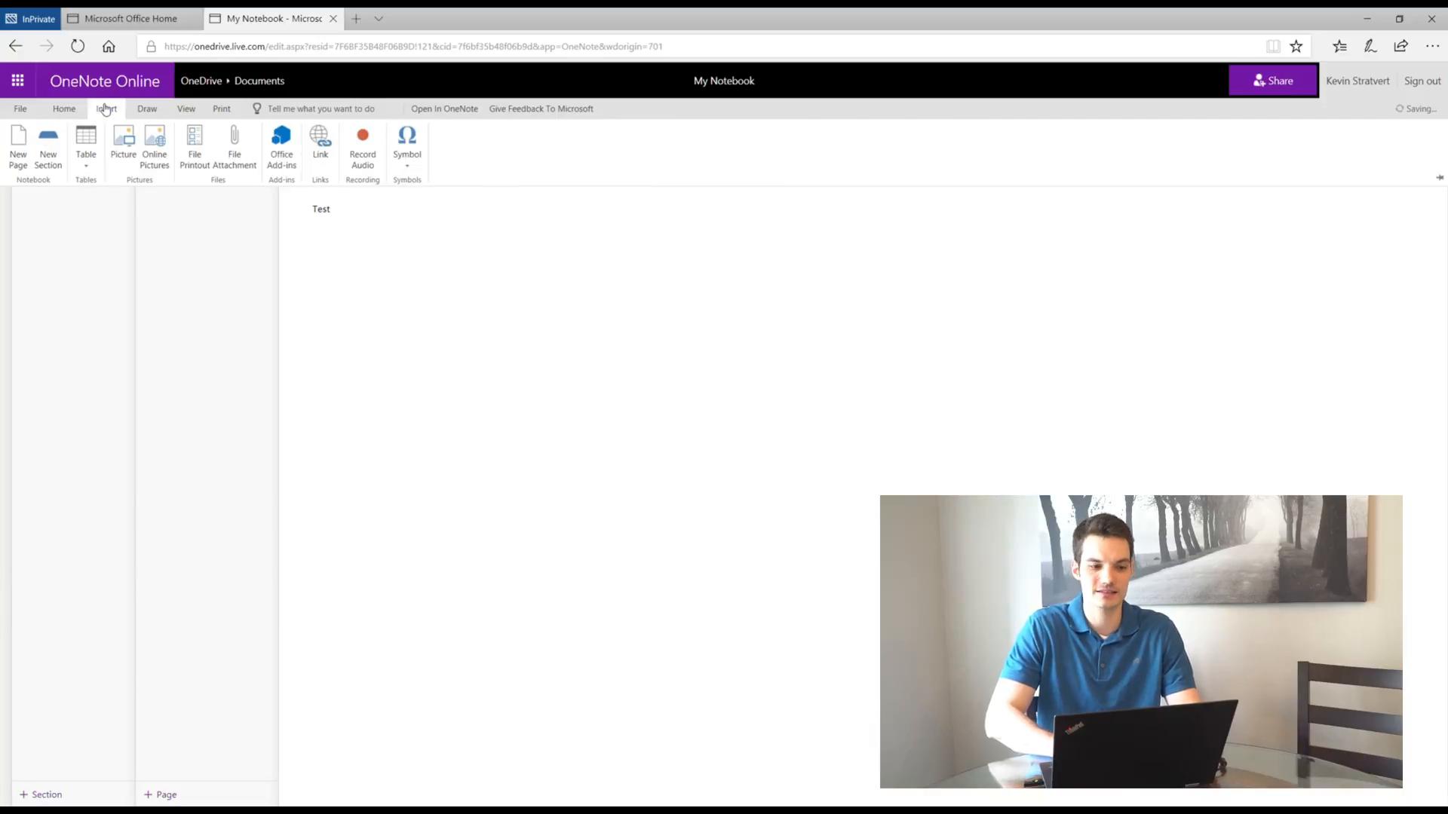
mouse_move(147, 109)
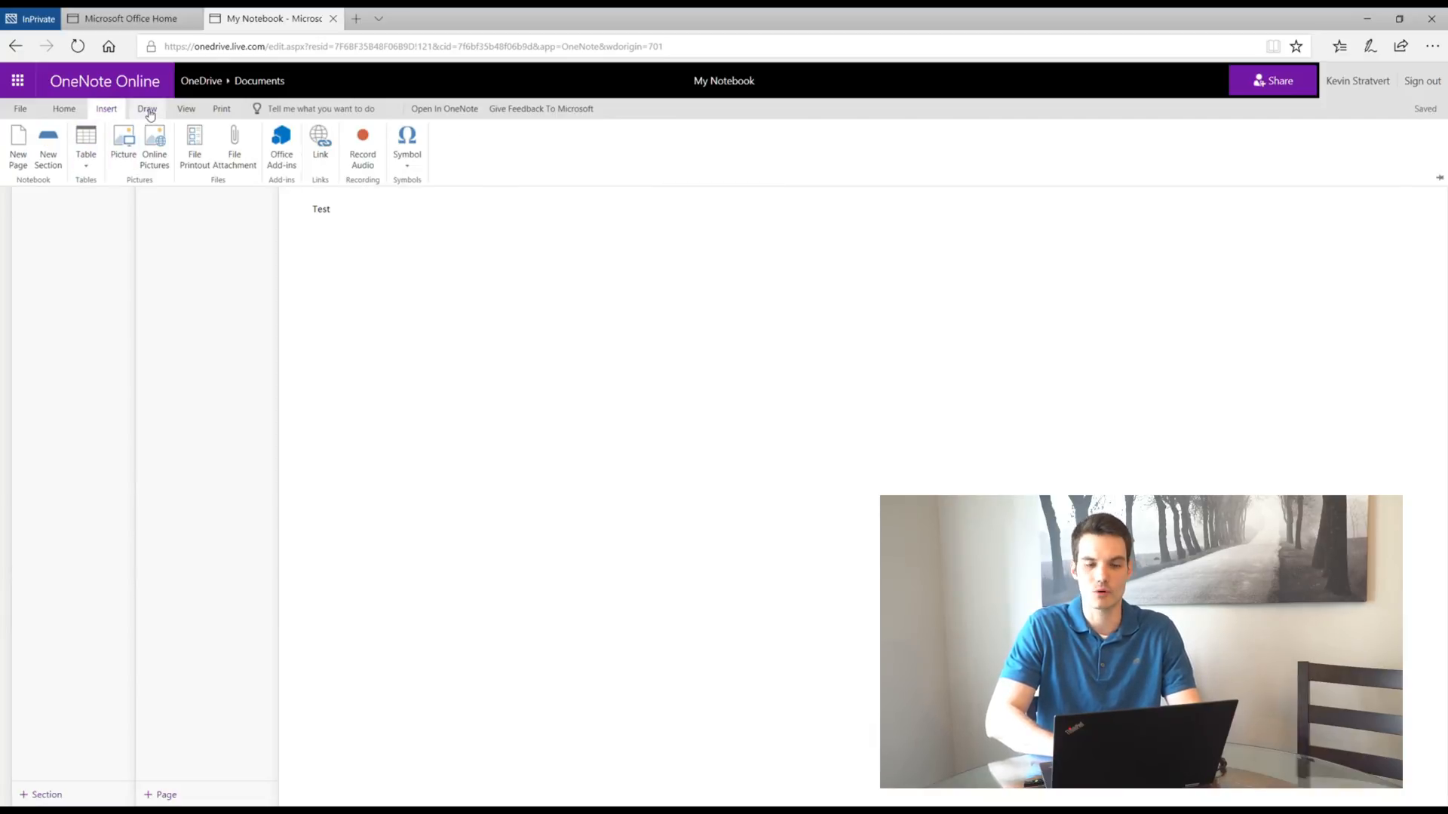
click(147, 109)
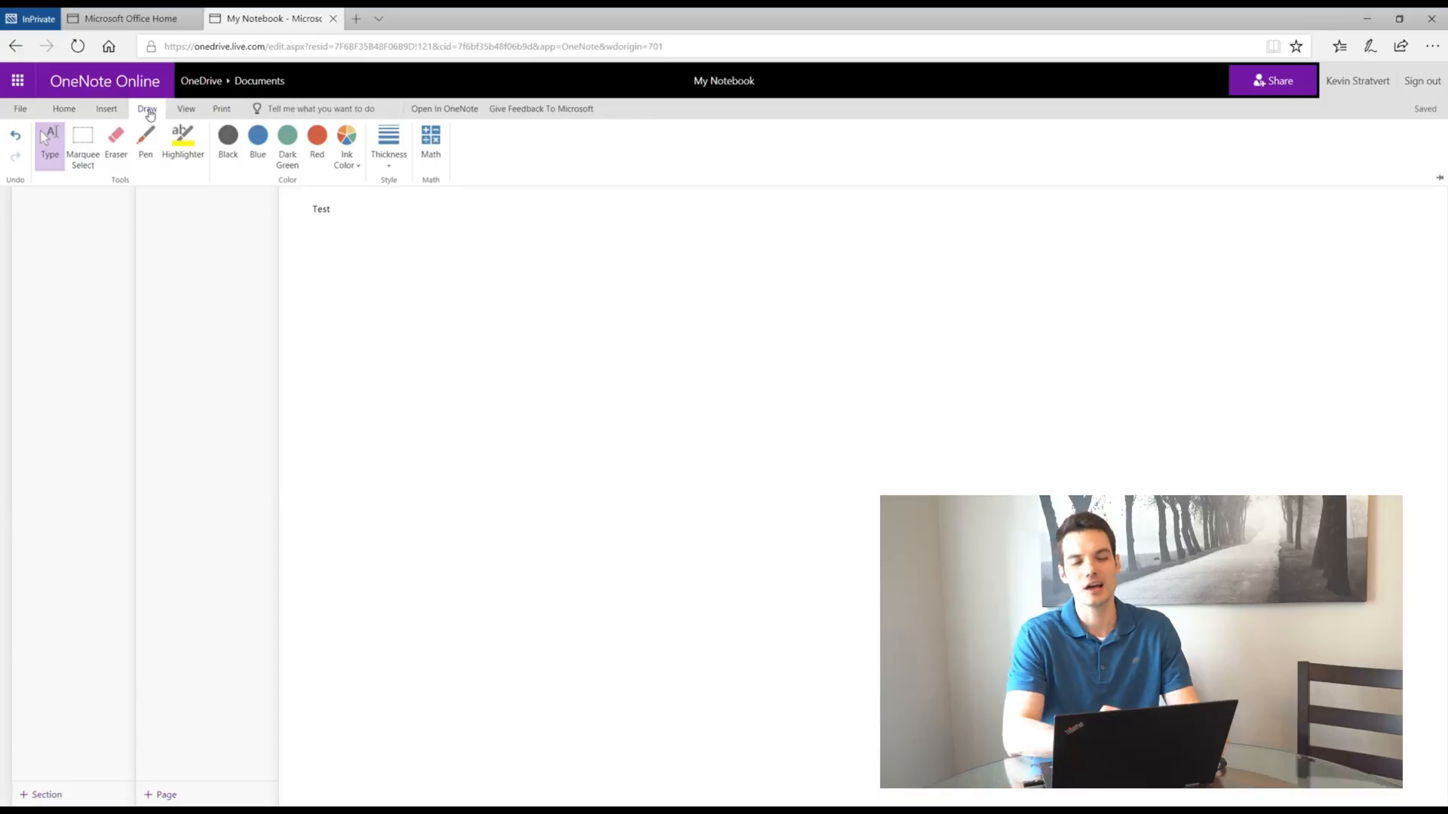